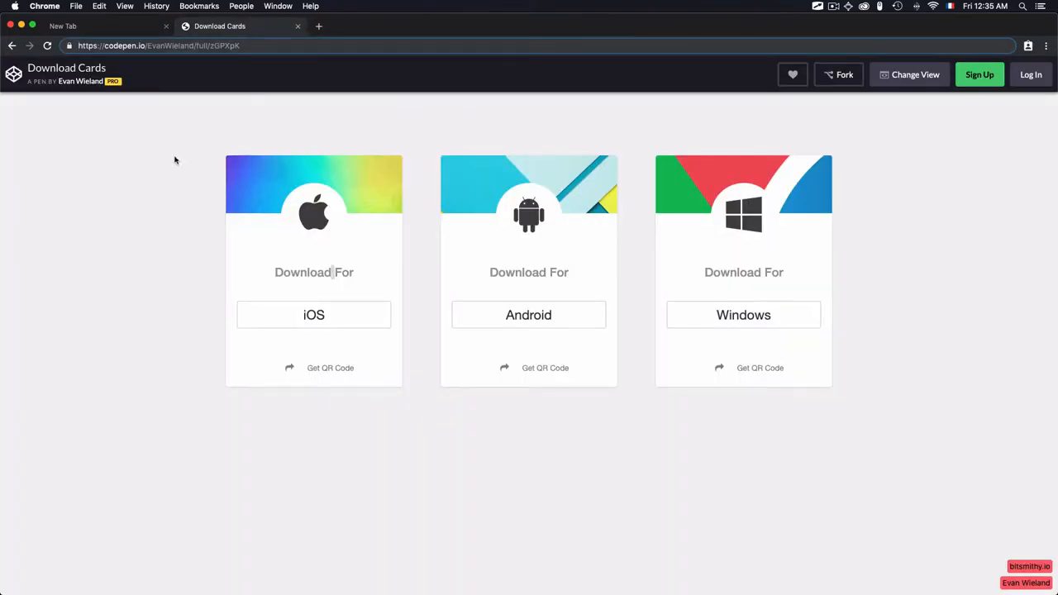
- Bring up the browser context menu on the empty page area beside the iOS card
right_click(176, 159)
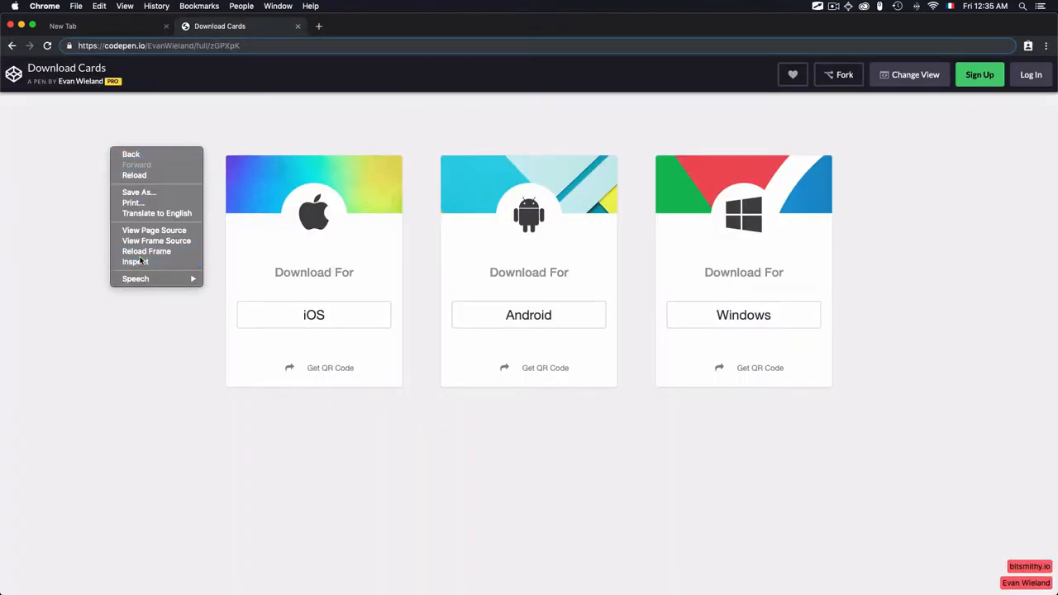
- Choose Inspect to show DevTools on the card-container element with its styles and box model
left_click(135, 261)
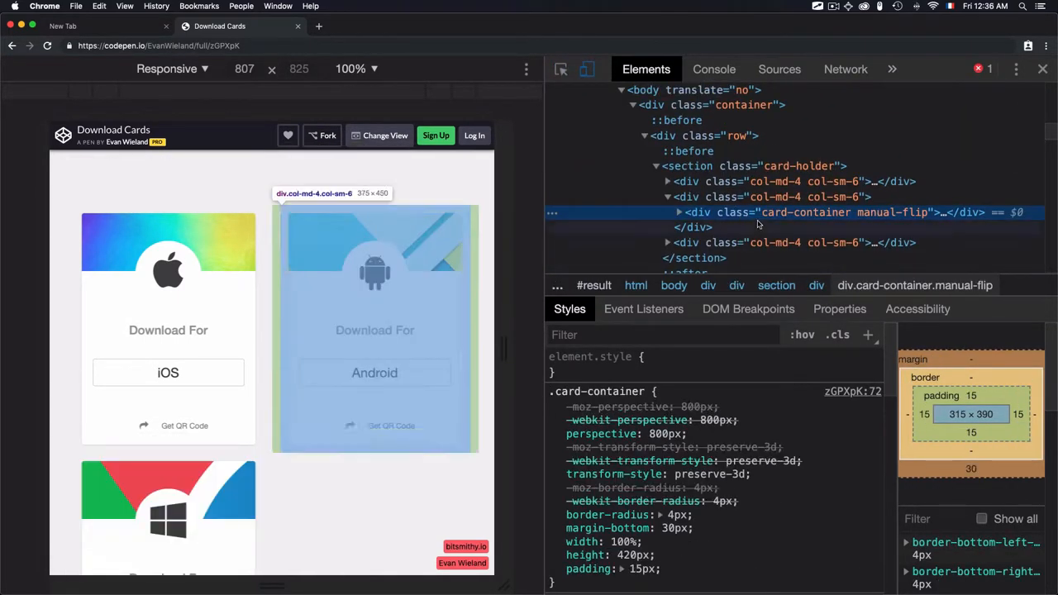
mouse_move(803, 212)
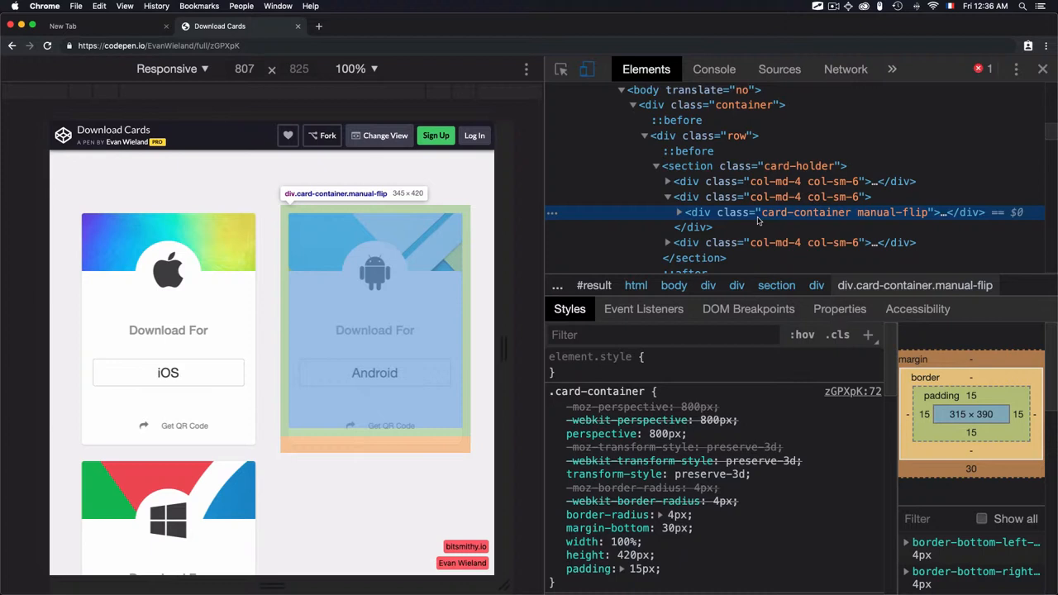
mouse_move(830, 220)
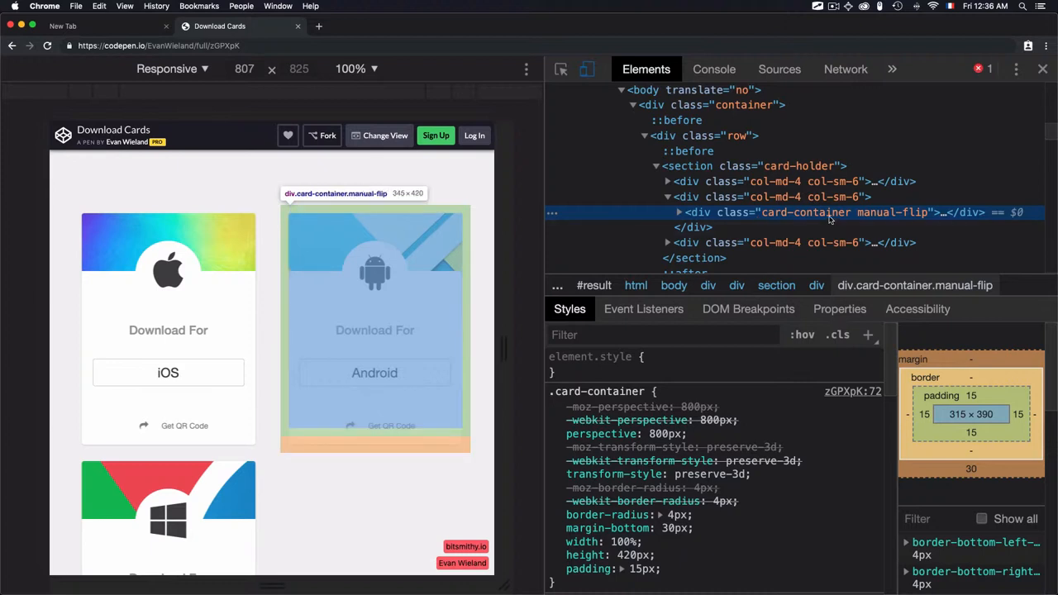